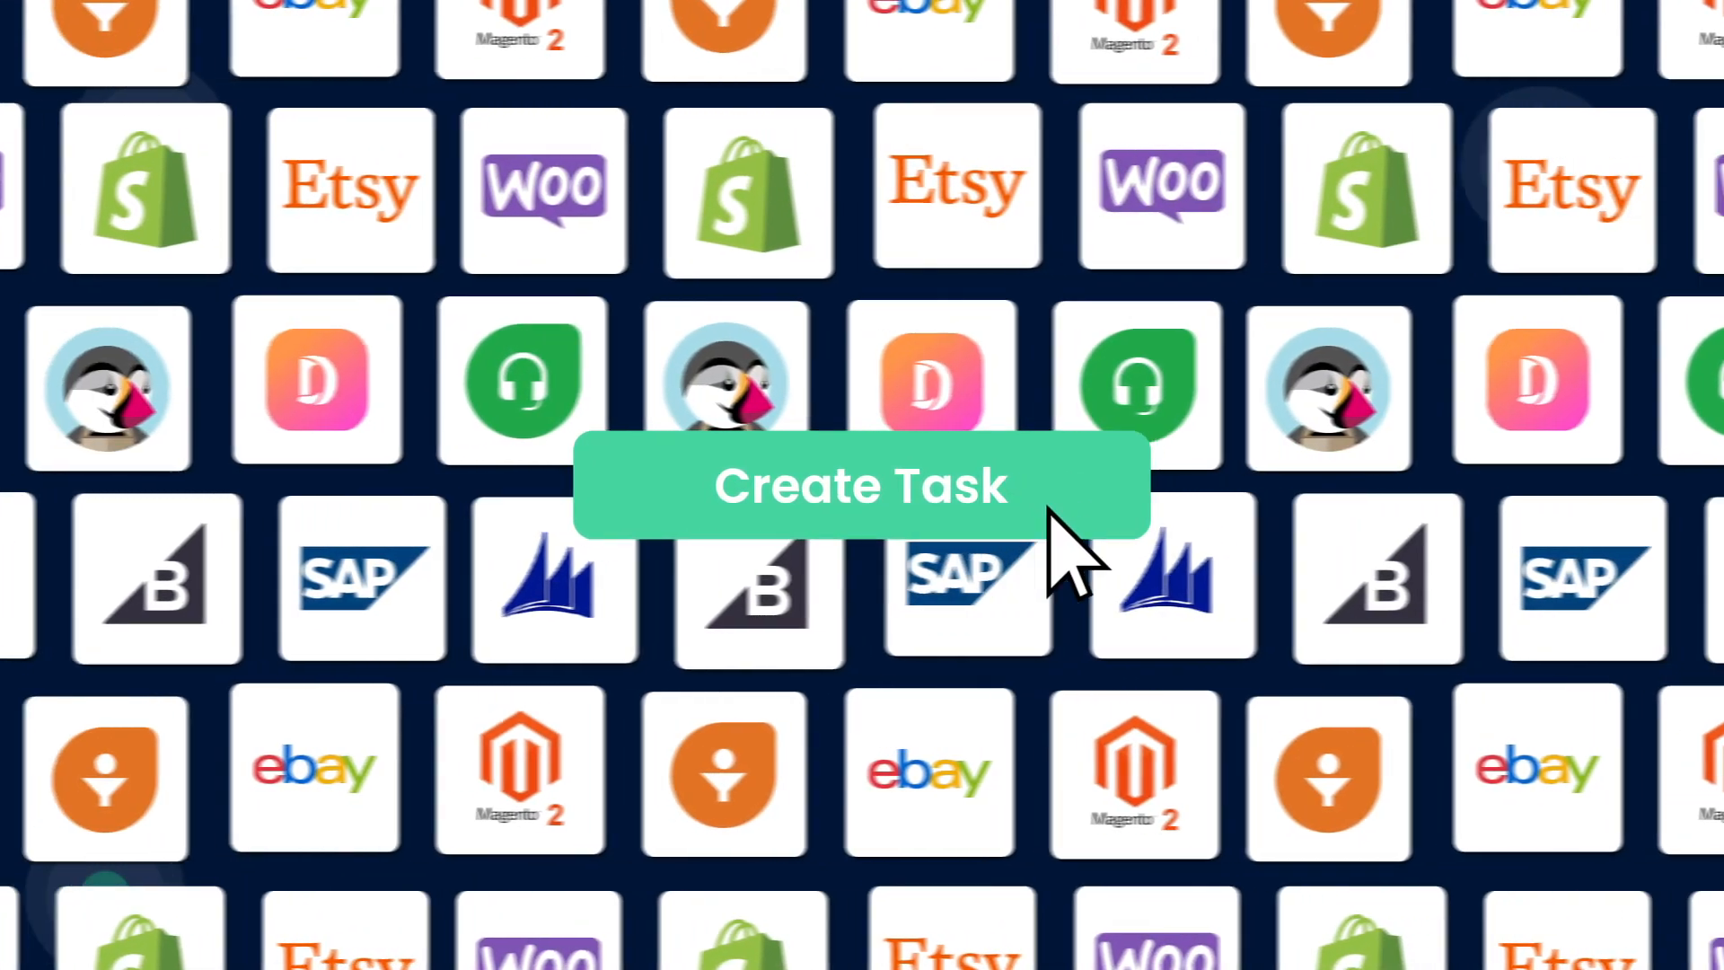
View the Magento-to-Shopify product migration and Amazon-to-WooCommerce order task cards.
left_click(860, 484)
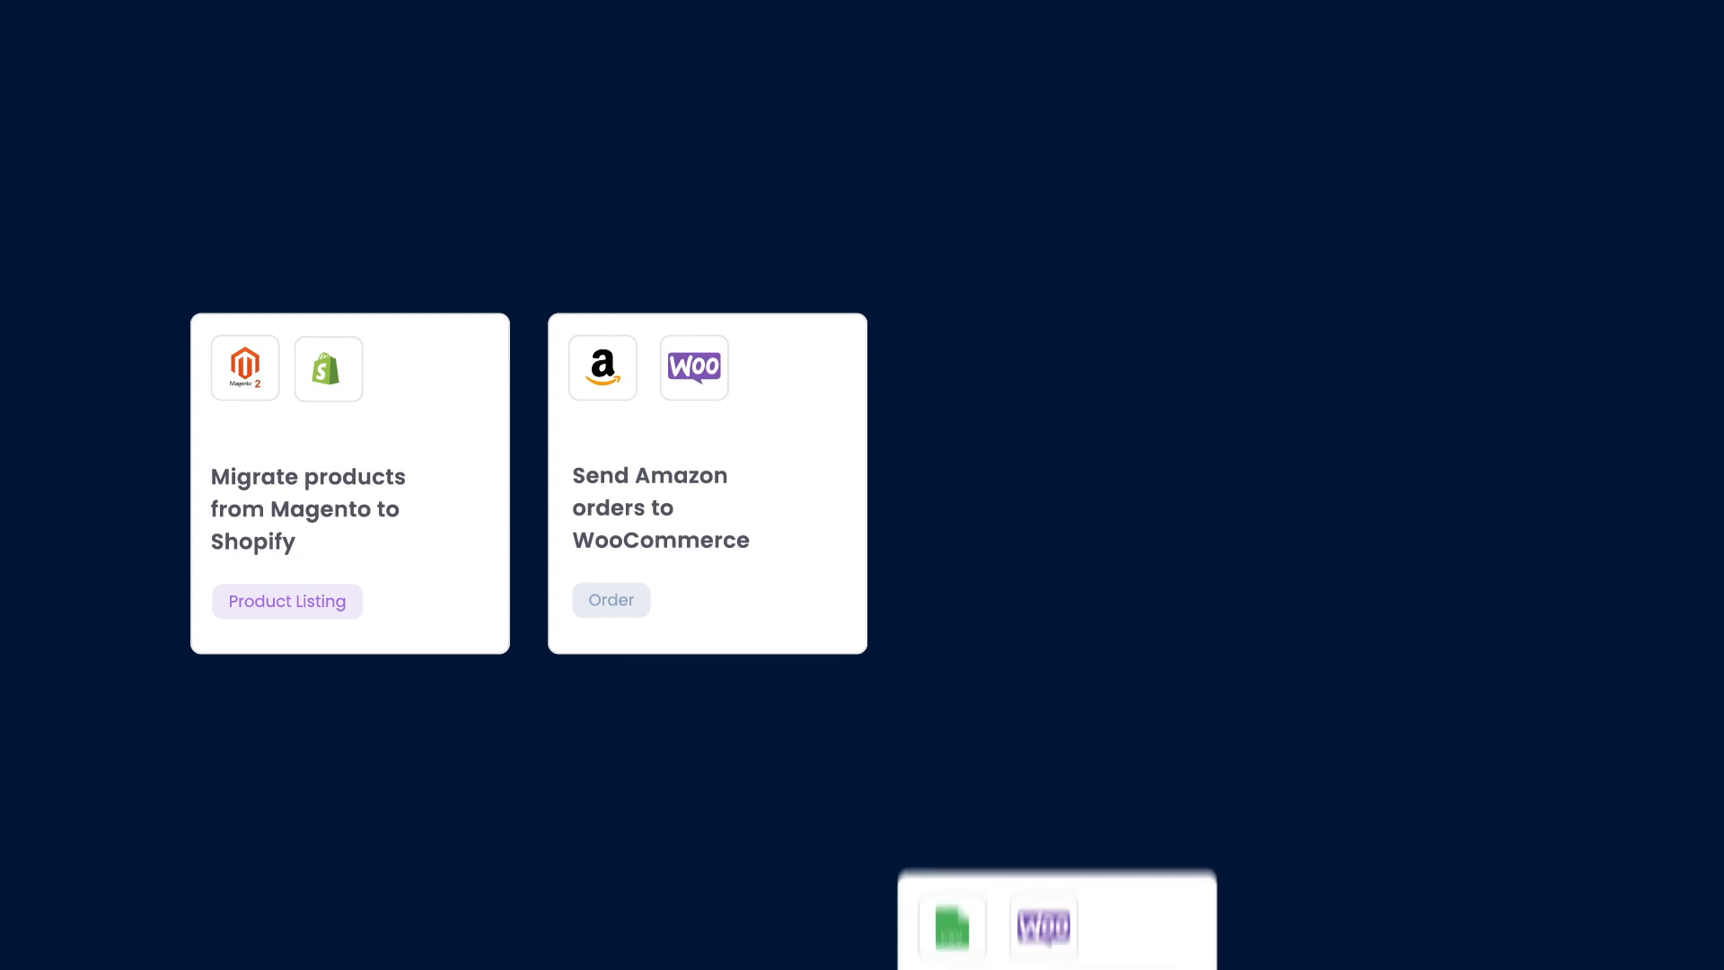